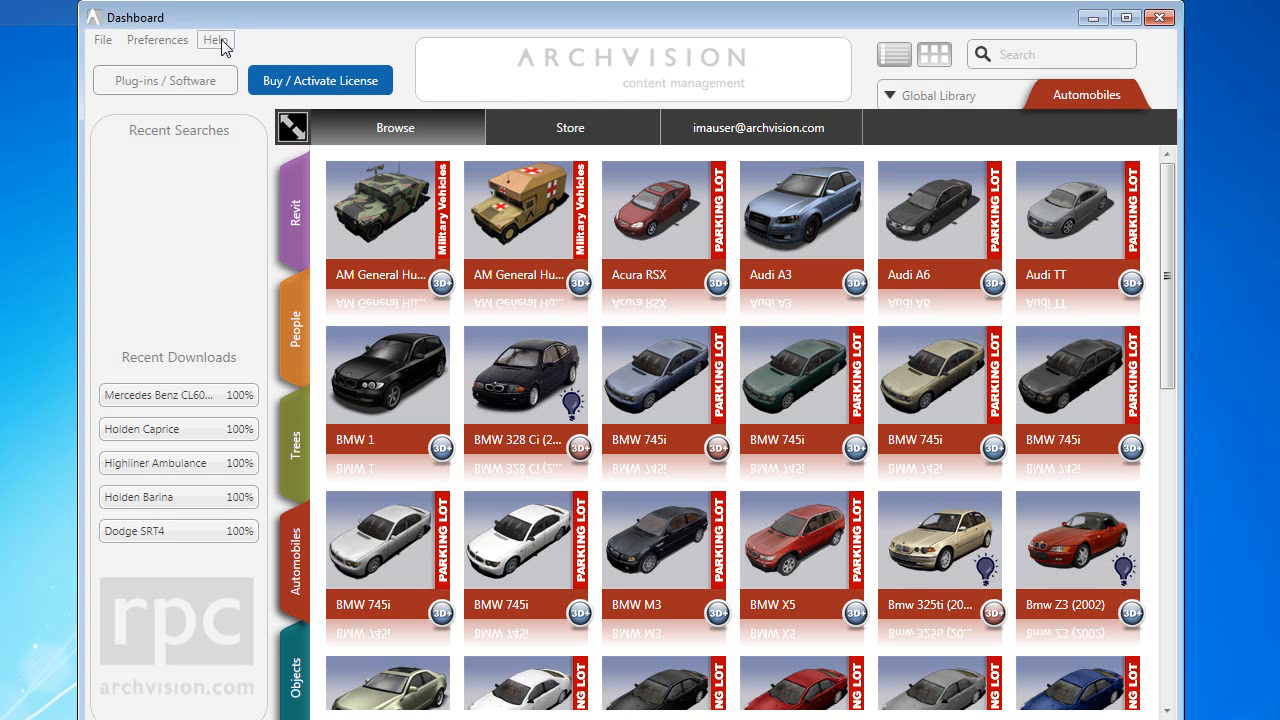
- View Help > About showing Dashboard version 2.0.1.11, then continue to the update notice
{"action": "left_click", "coordinate": [212, 40]}
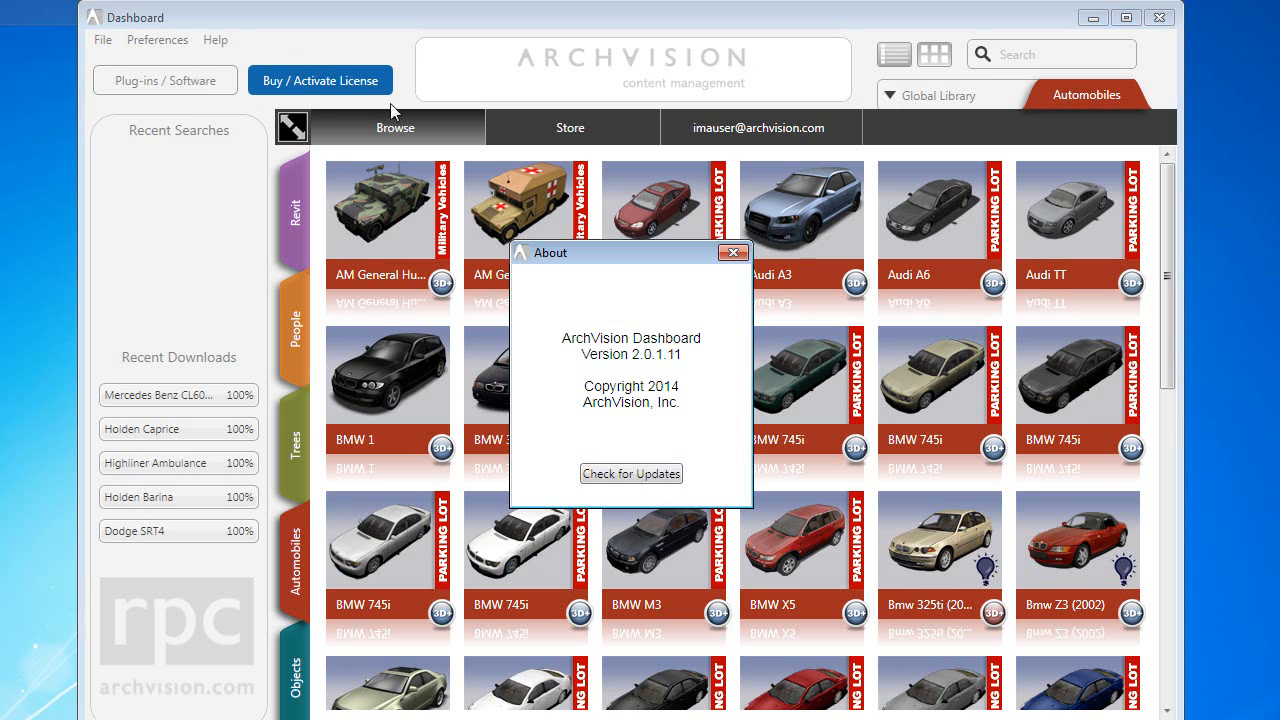
{"action": "mouse_move", "coordinate": [618, 364]}
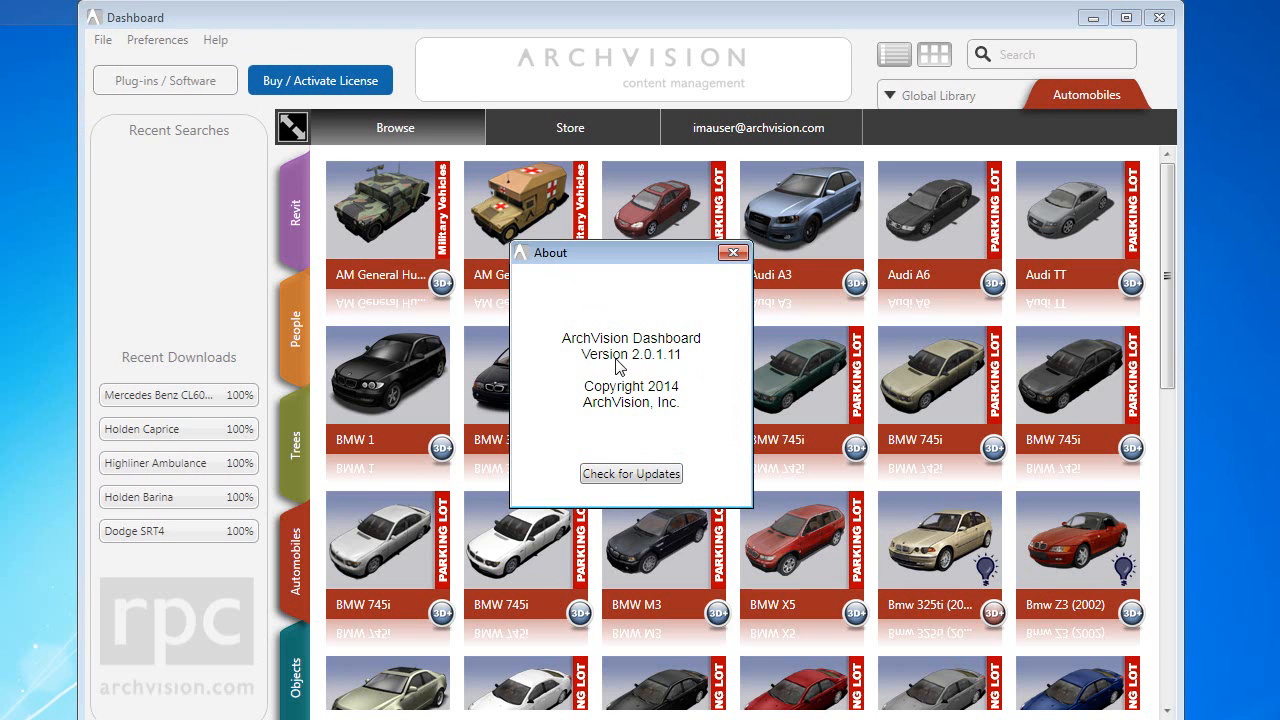
{"action": "mouse_move", "coordinate": [348, 612]}
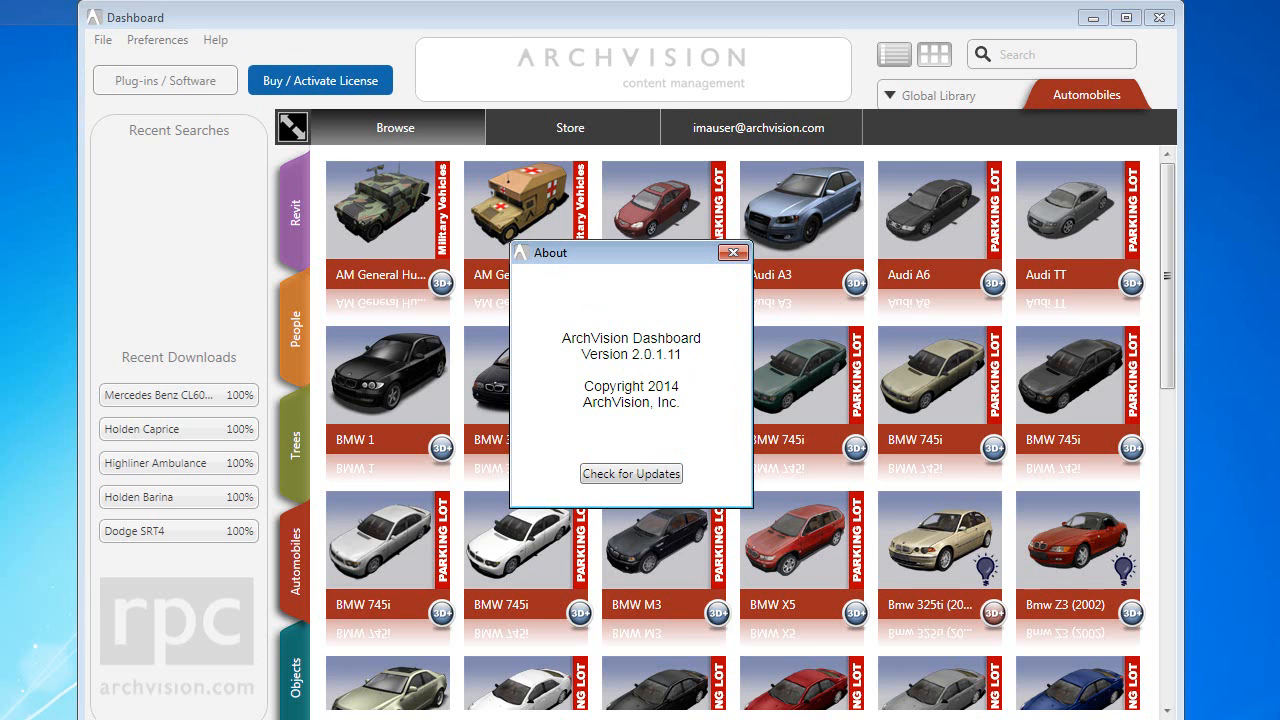
{"action": "left_click", "coordinate": [632, 472]}
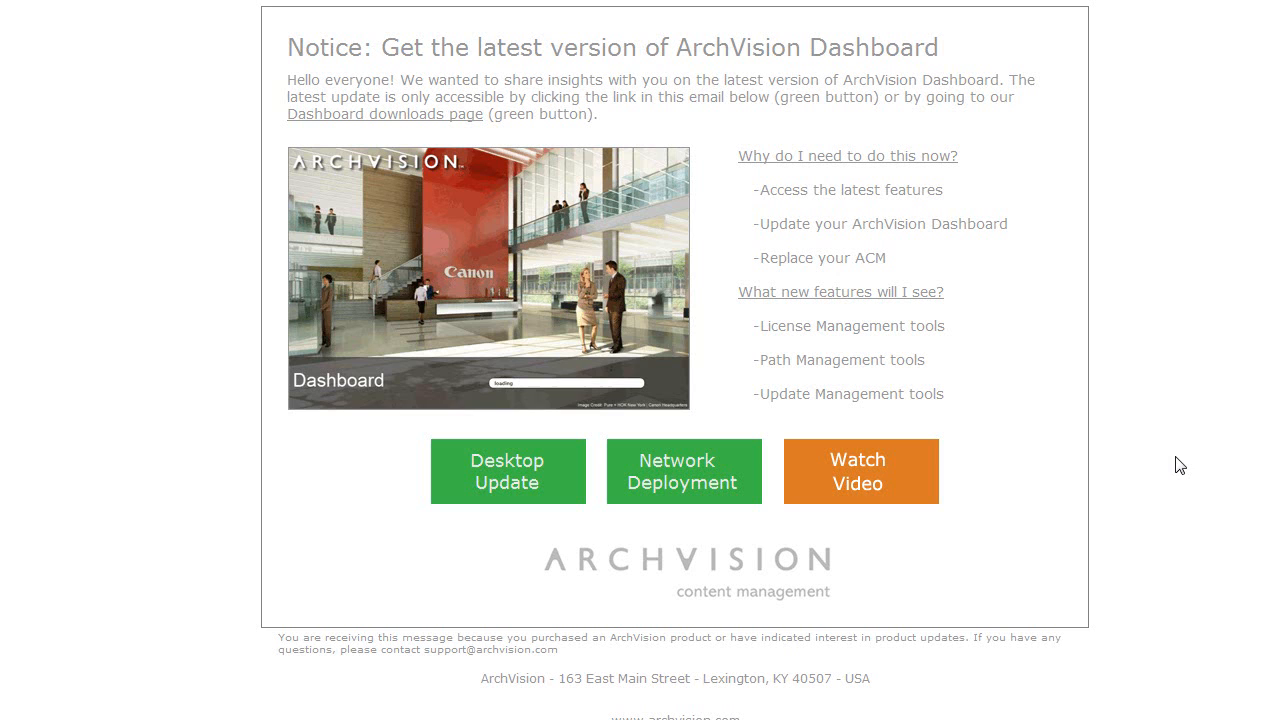
{"action": "mouse_move", "coordinate": [1160, 464]}
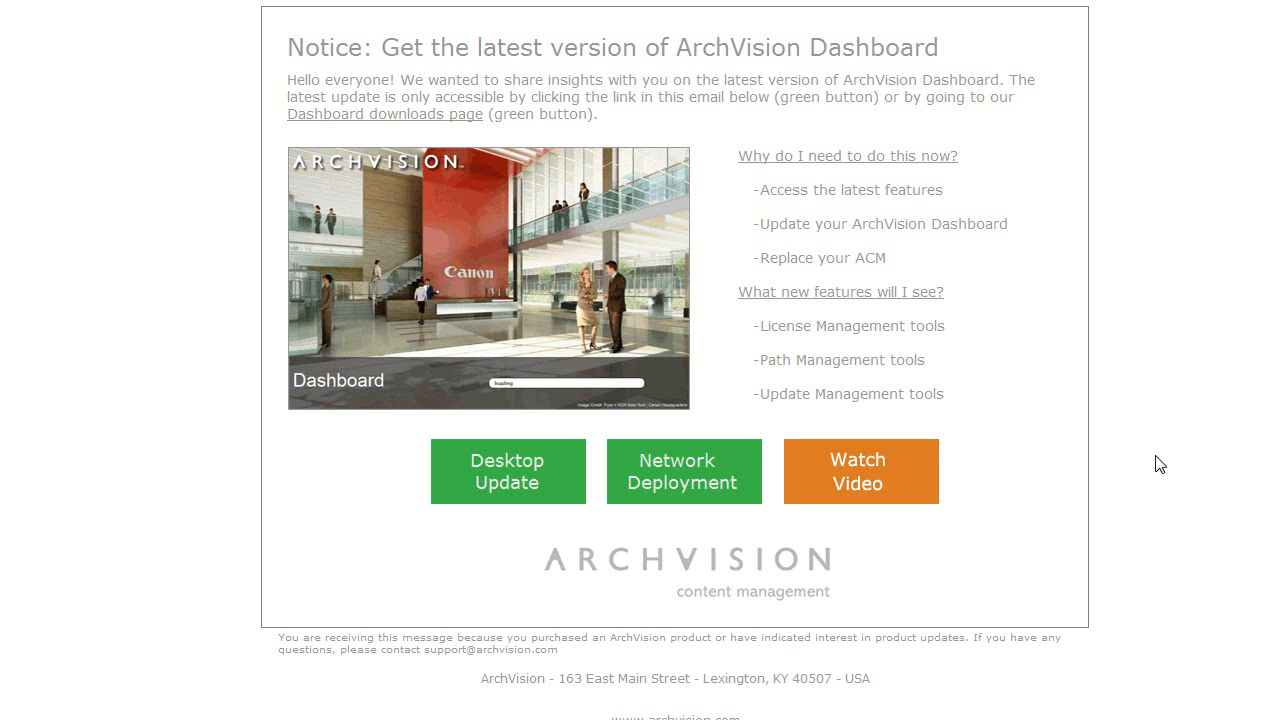
{"action": "mouse_move", "coordinate": [1148, 462]}
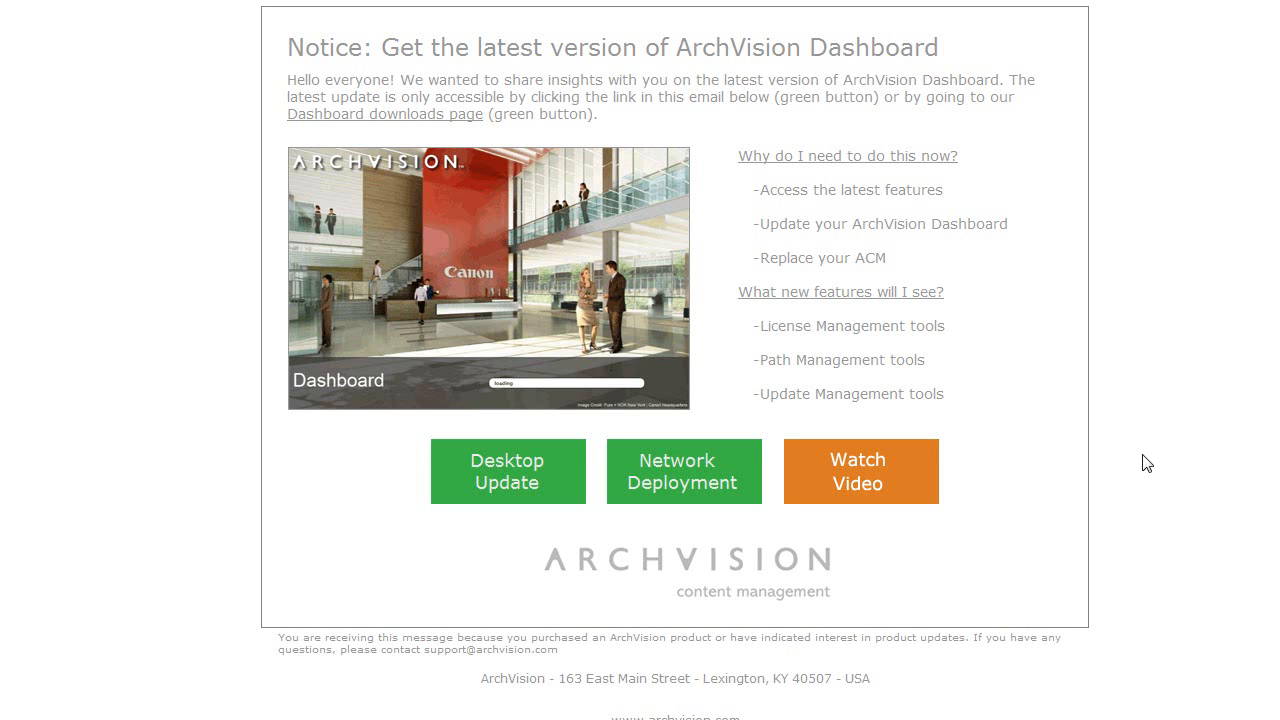
{"action": "mouse_move", "coordinate": [422, 616]}
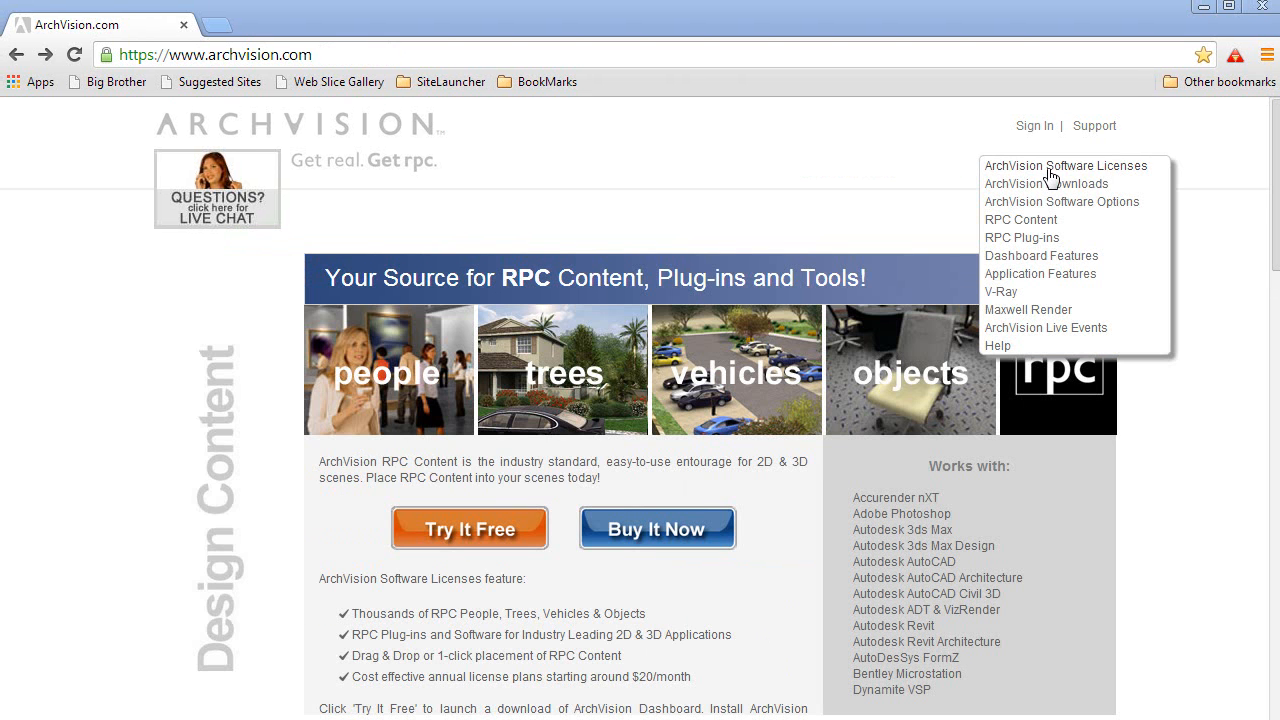
- Go to ArchVision Downloads and follow the 'here' link to network deployment options
{"action": "left_click", "coordinate": [1046, 184]}
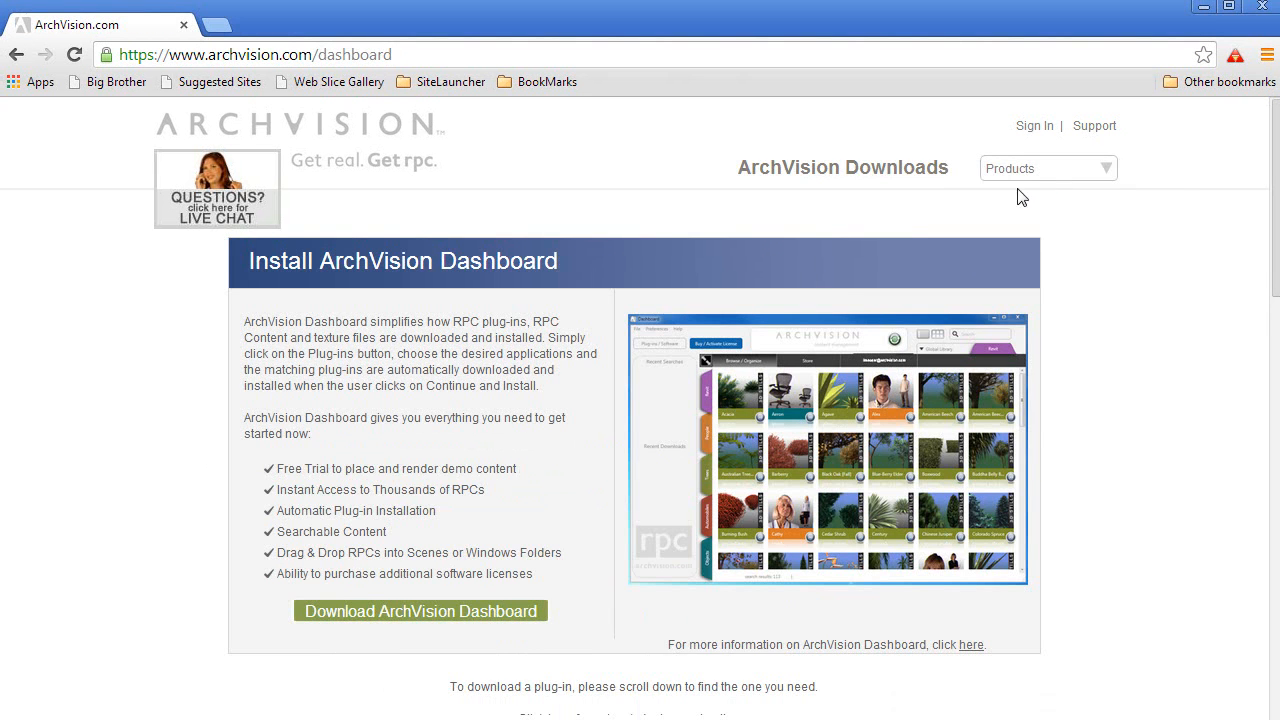
{"action": "scroll", "scroll_direction": "down", "scroll_amount": 3}
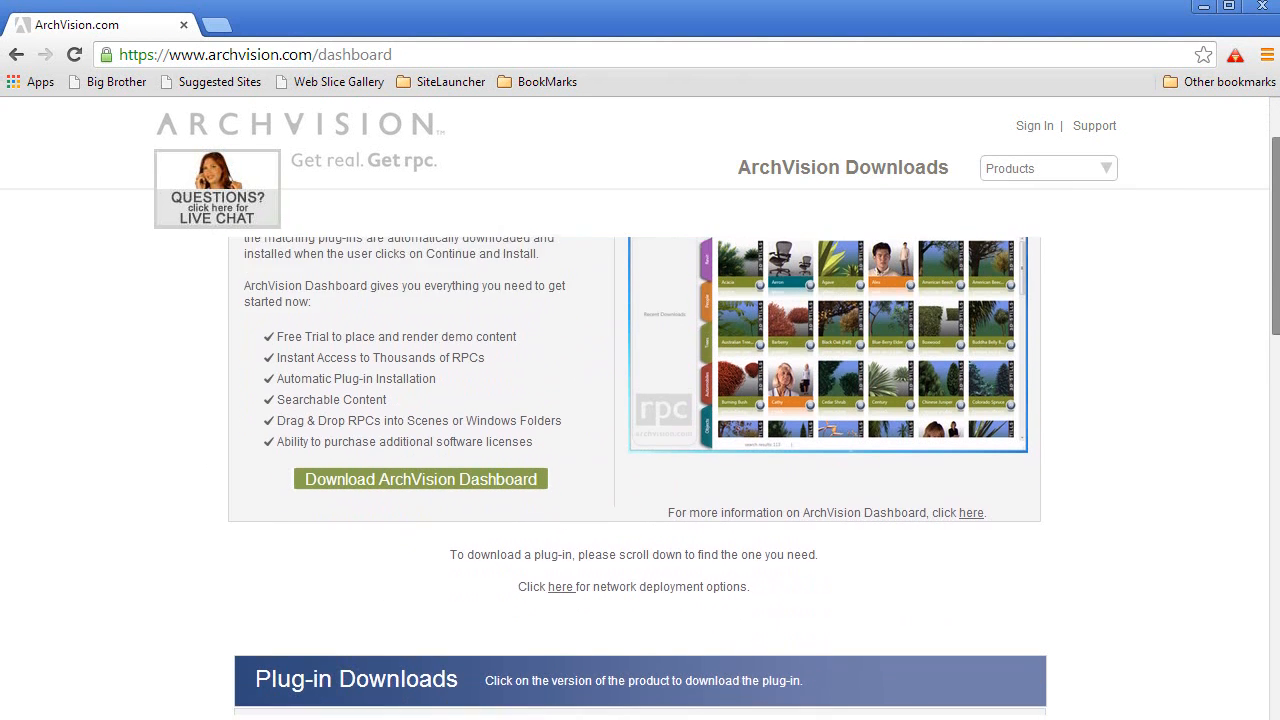
{"action": "scroll", "scroll_direction": "down", "scroll_amount": 3}
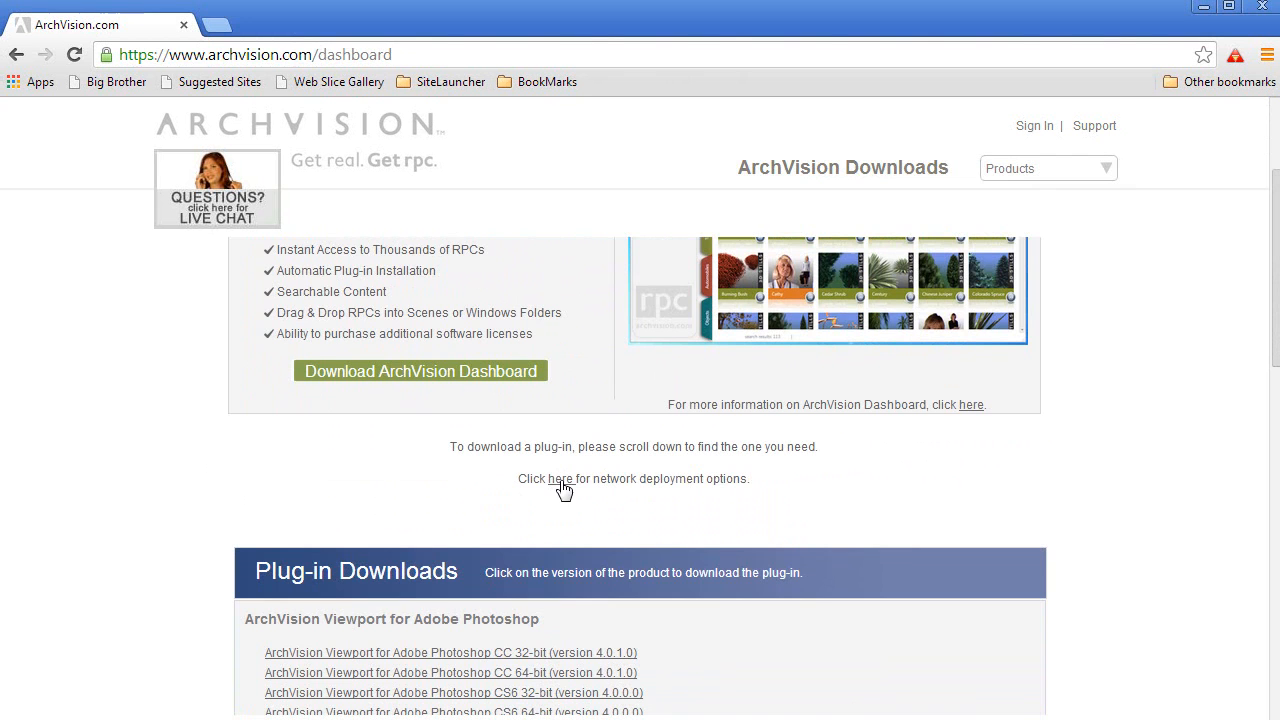
{"action": "left_click", "coordinate": [556, 480]}
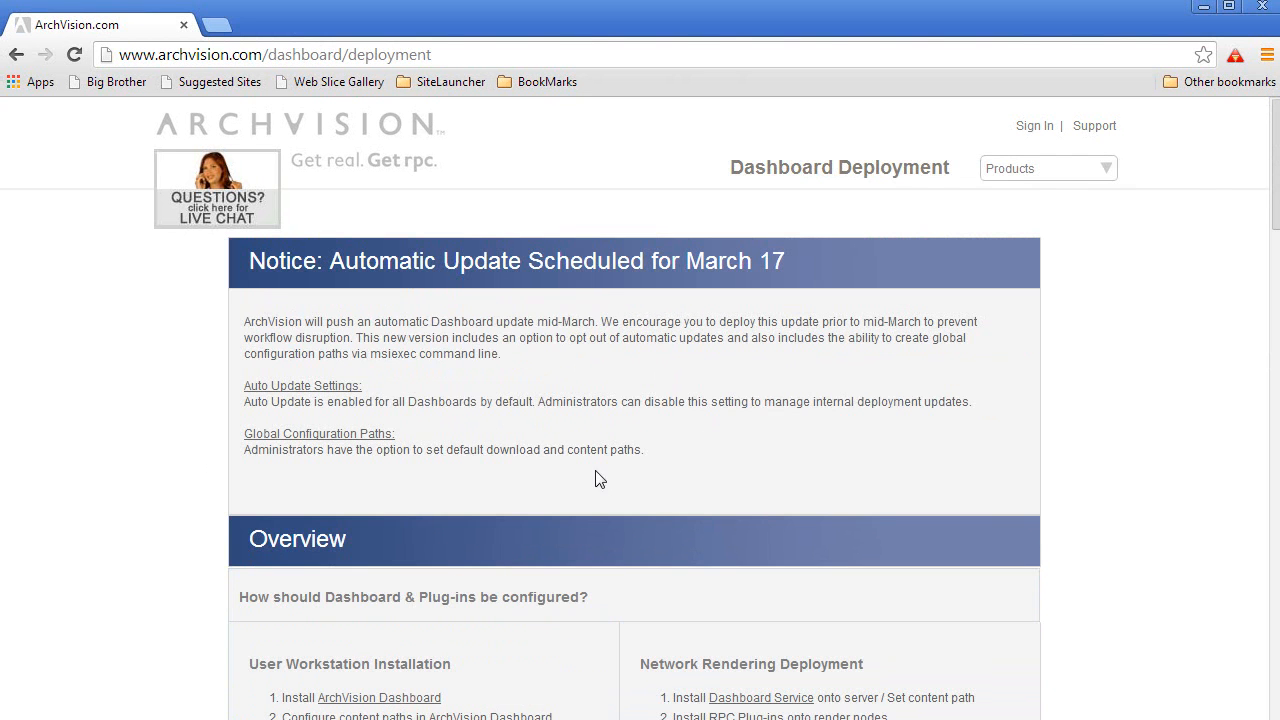
- Scroll the Deployment page down to Auto Update Settings / Global Configuration Paths with the msiexec example
{"action": "scroll", "scroll_direction": "down", "scroll_amount": 3}
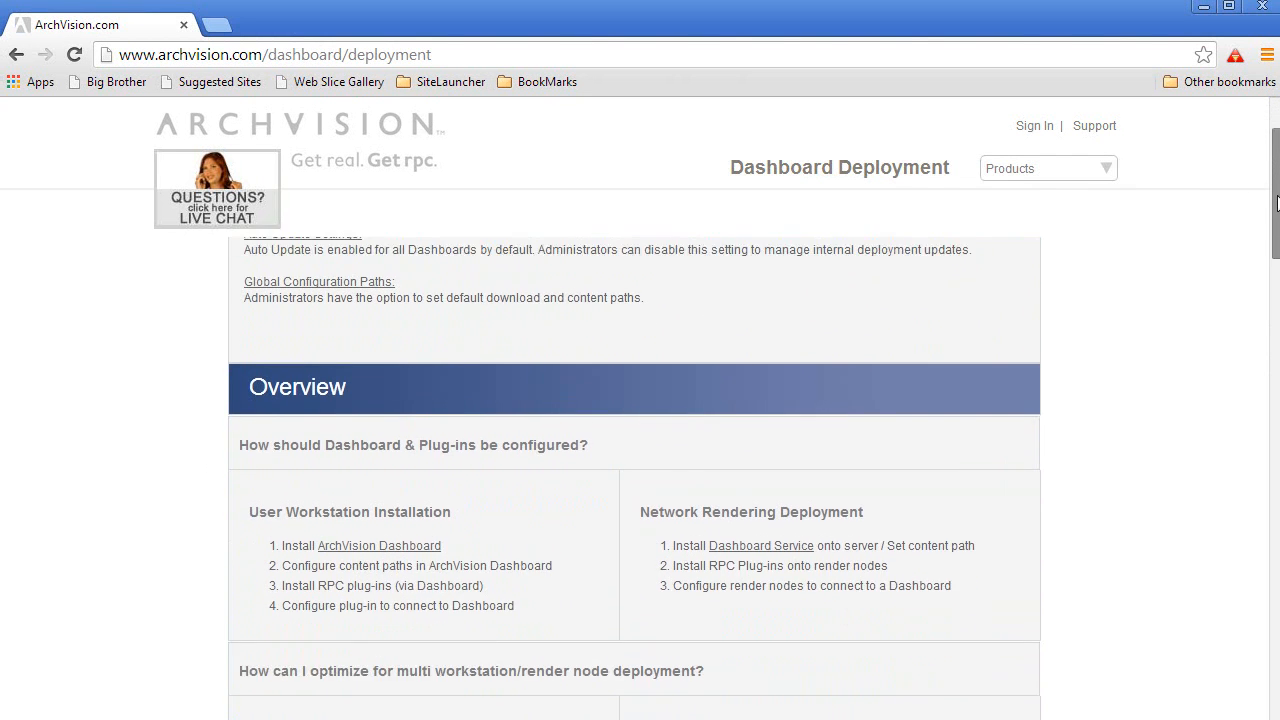
{"action": "scroll", "scroll_direction": "down", "scroll_amount": 3}
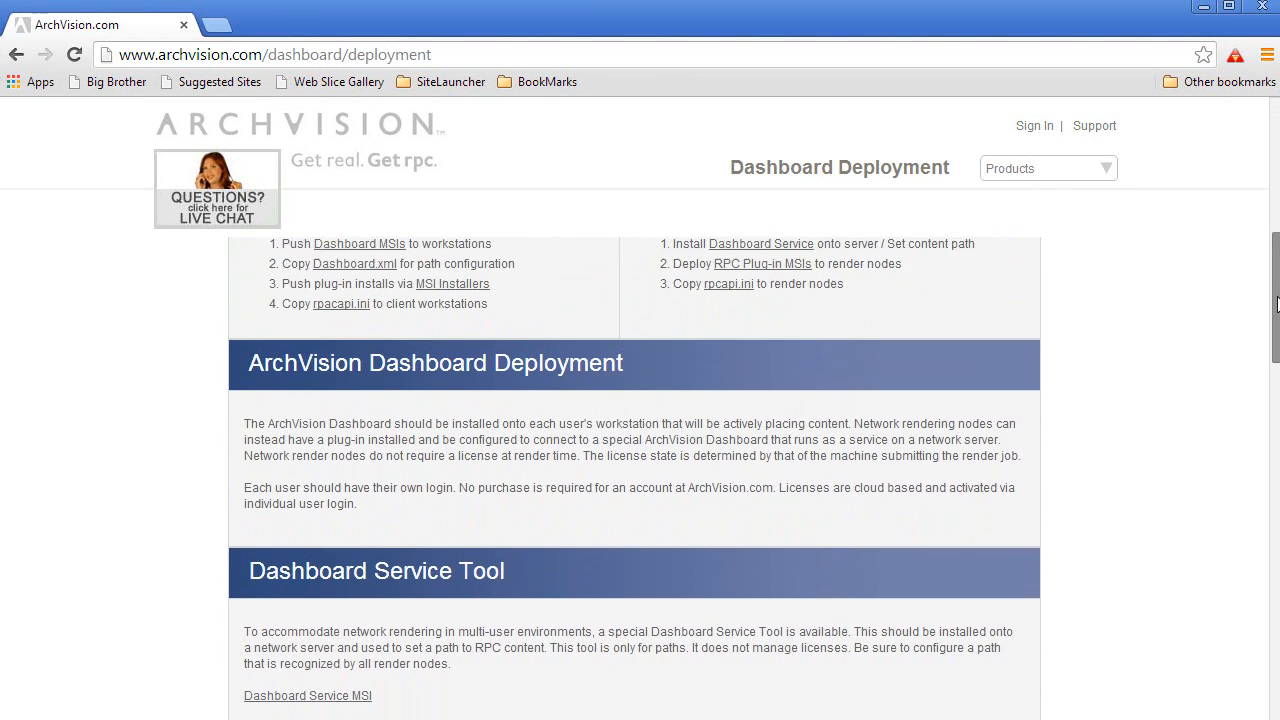
{"action": "scroll", "scroll_direction": "down", "scroll_amount": 3}
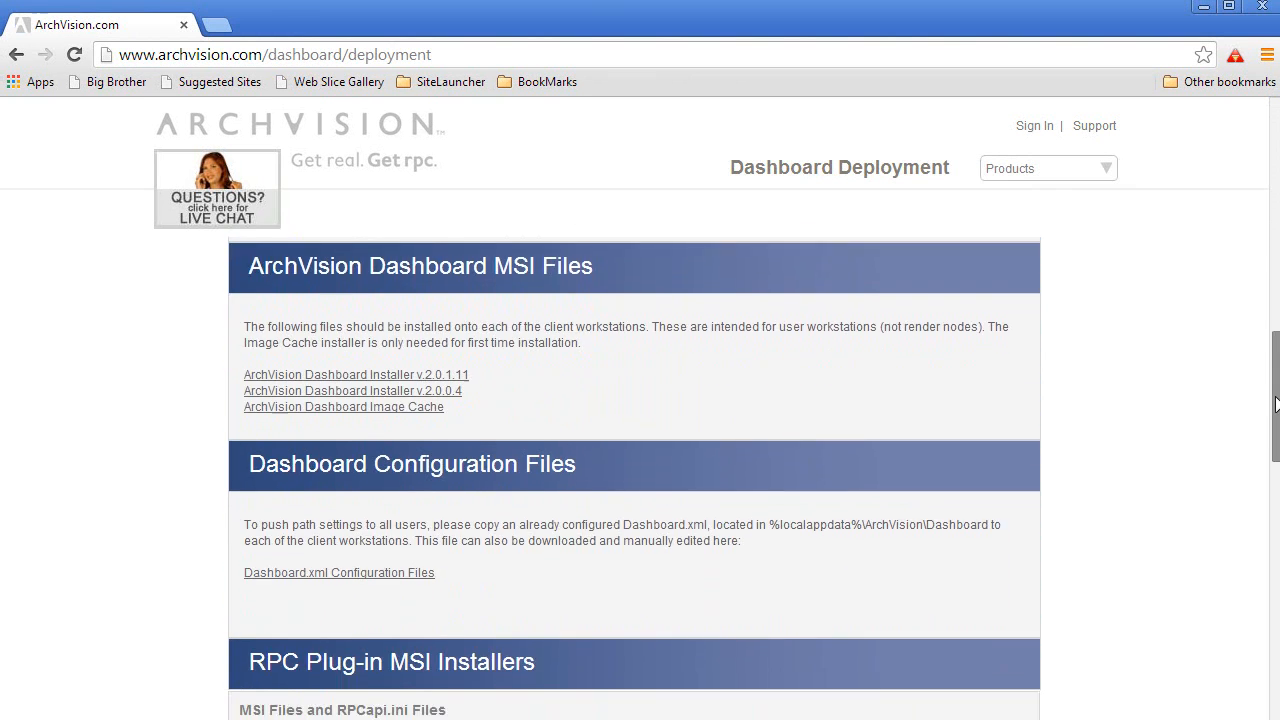
{"action": "scroll", "scroll_direction": "down", "scroll_amount": 3}
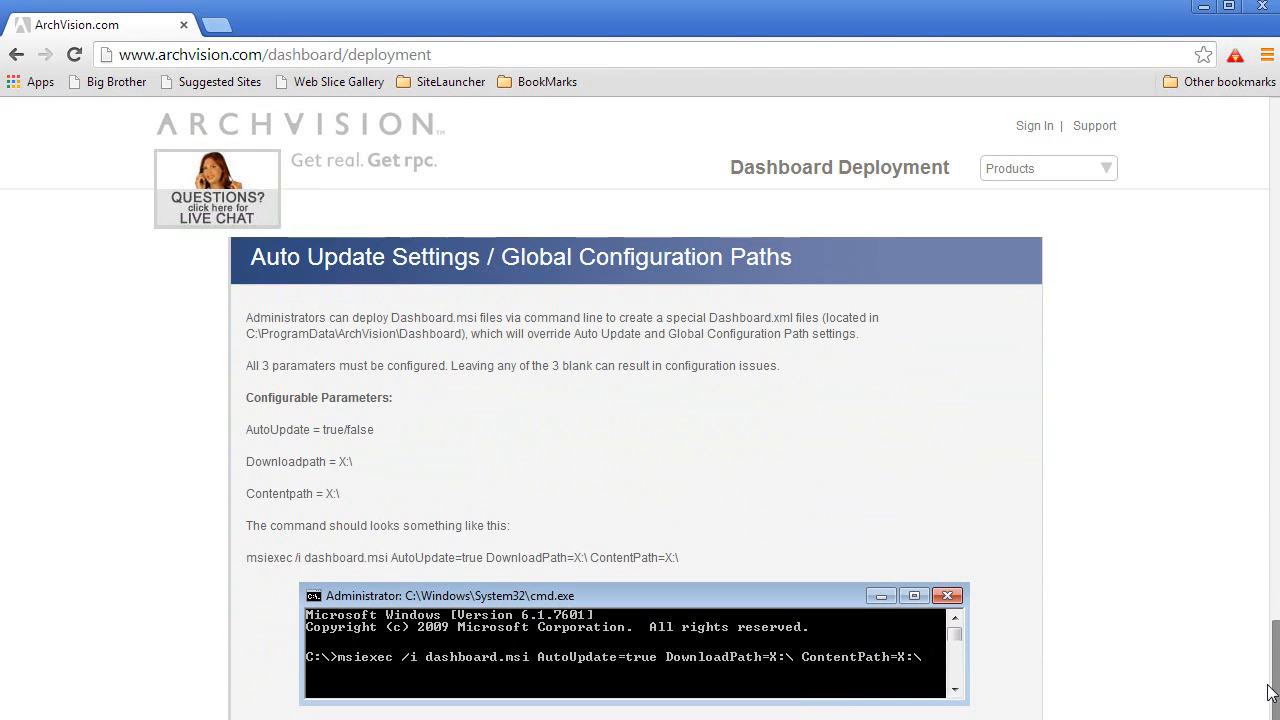
{"action": "mouse_move", "coordinate": [834, 444]}
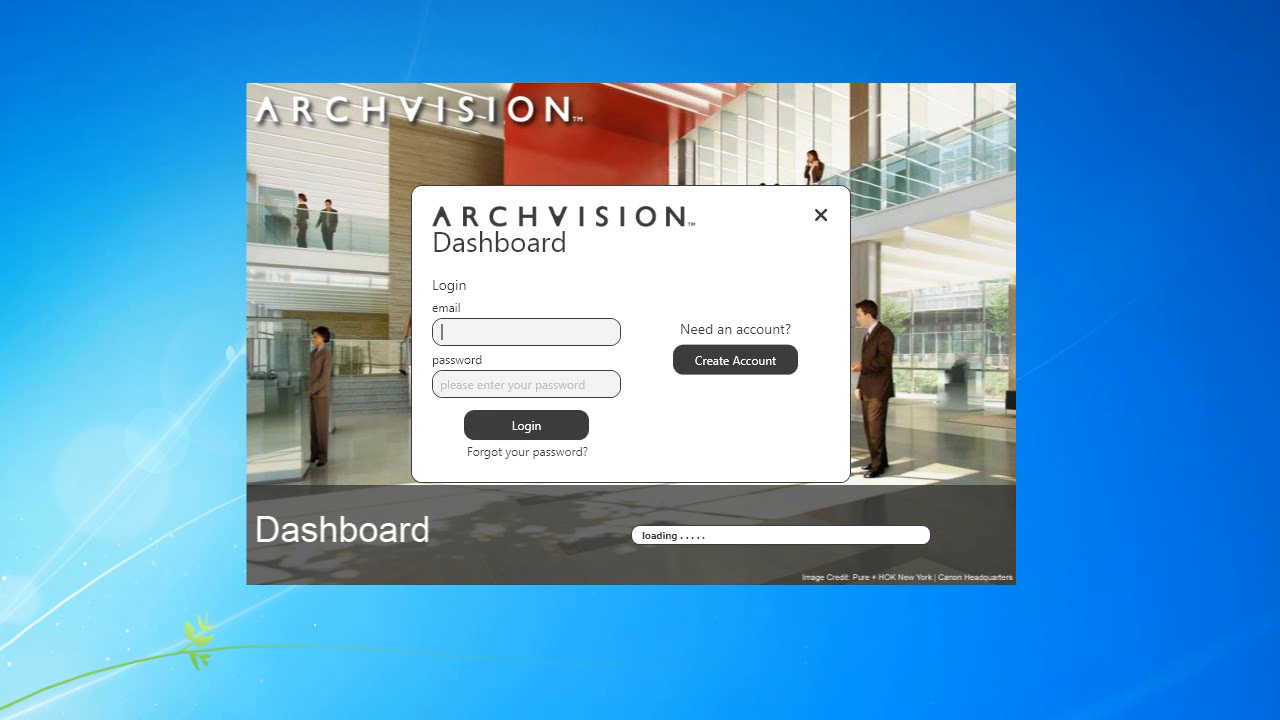
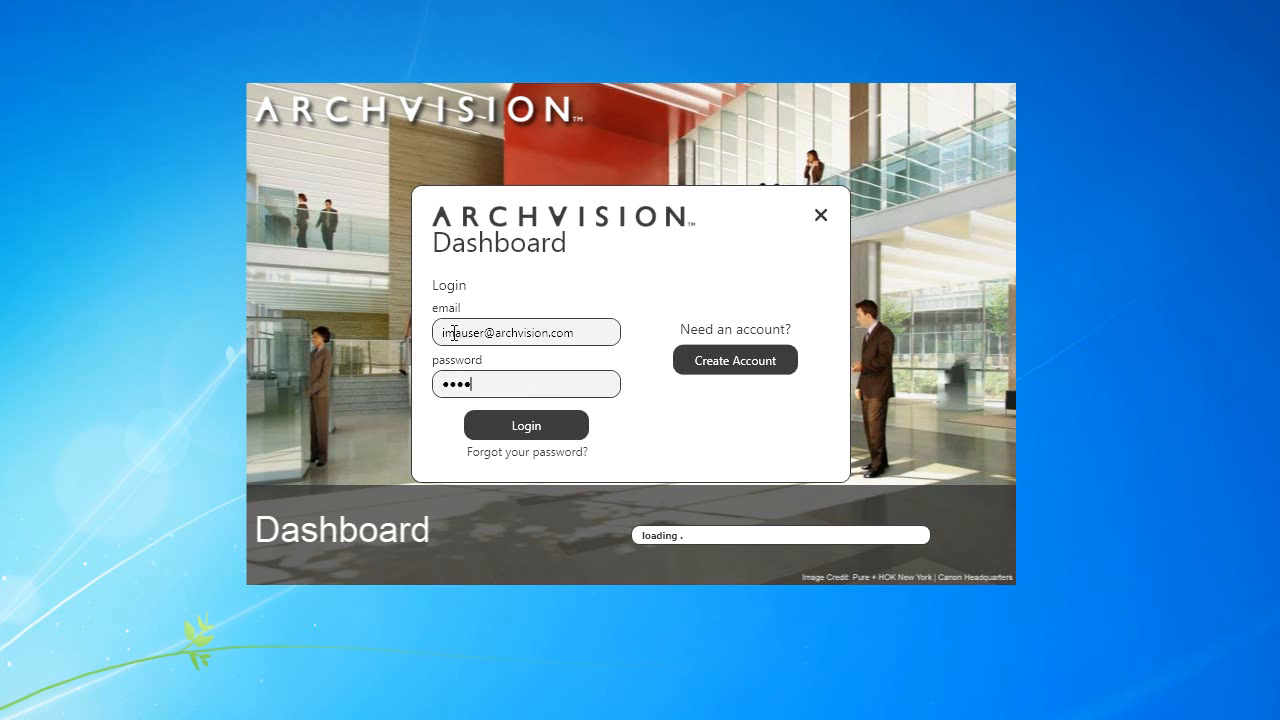
{"action": "left_click", "coordinate": [526, 424]}
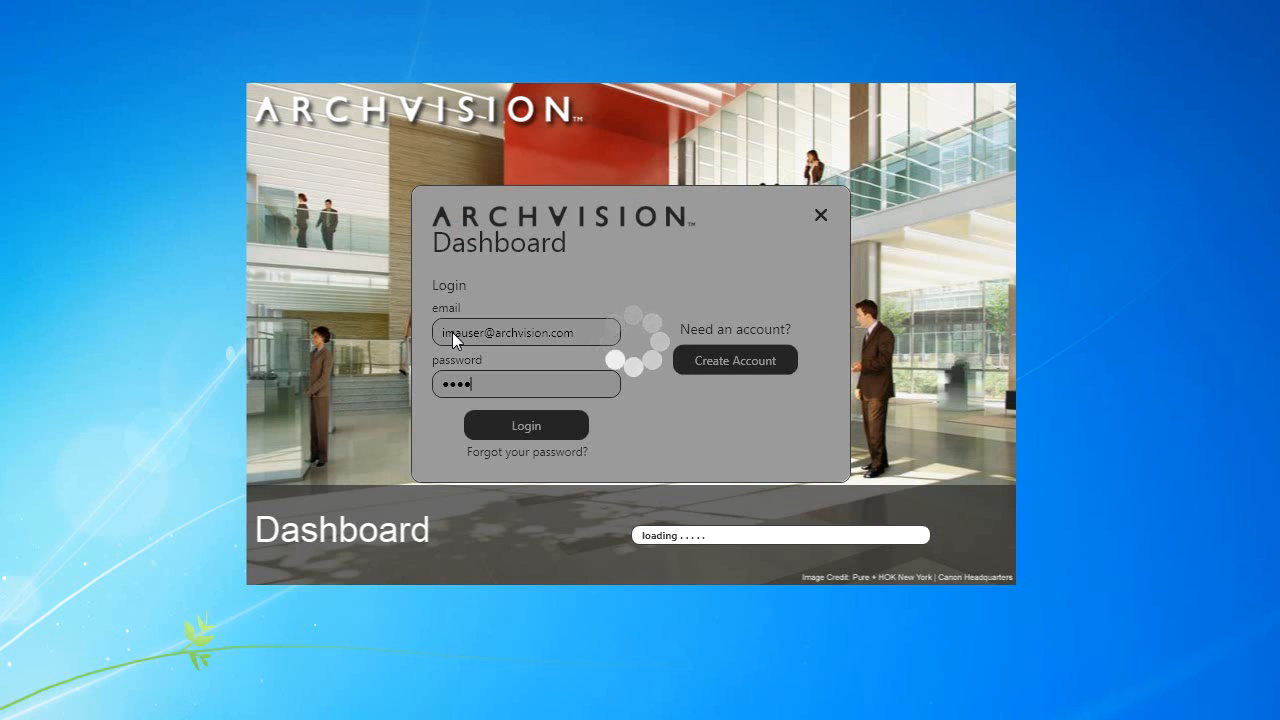